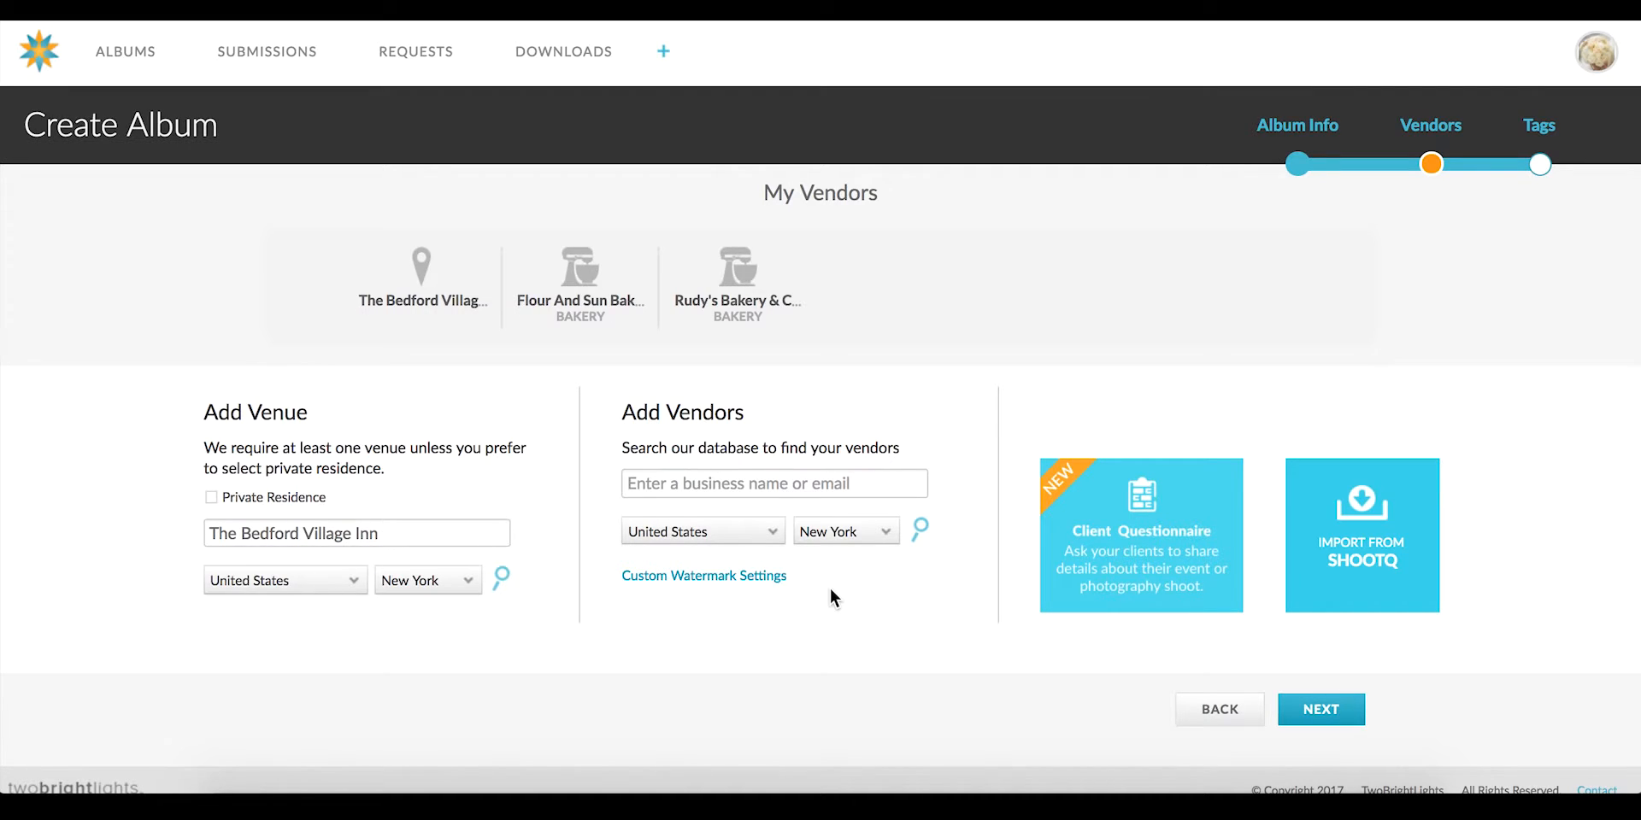
mouse_move(968, 592)
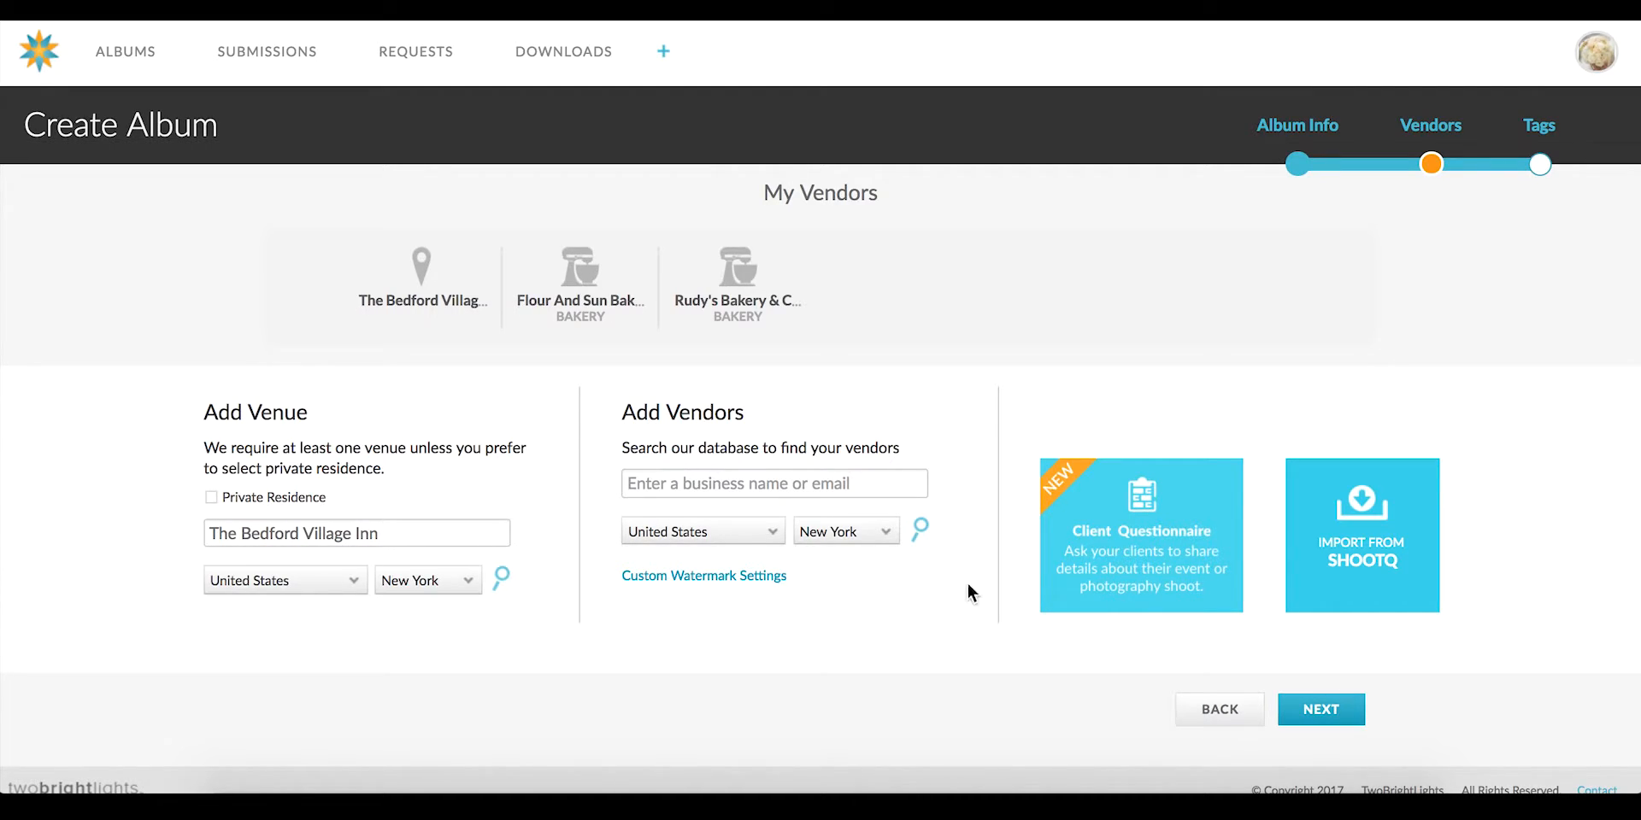
mouse_move(1101, 559)
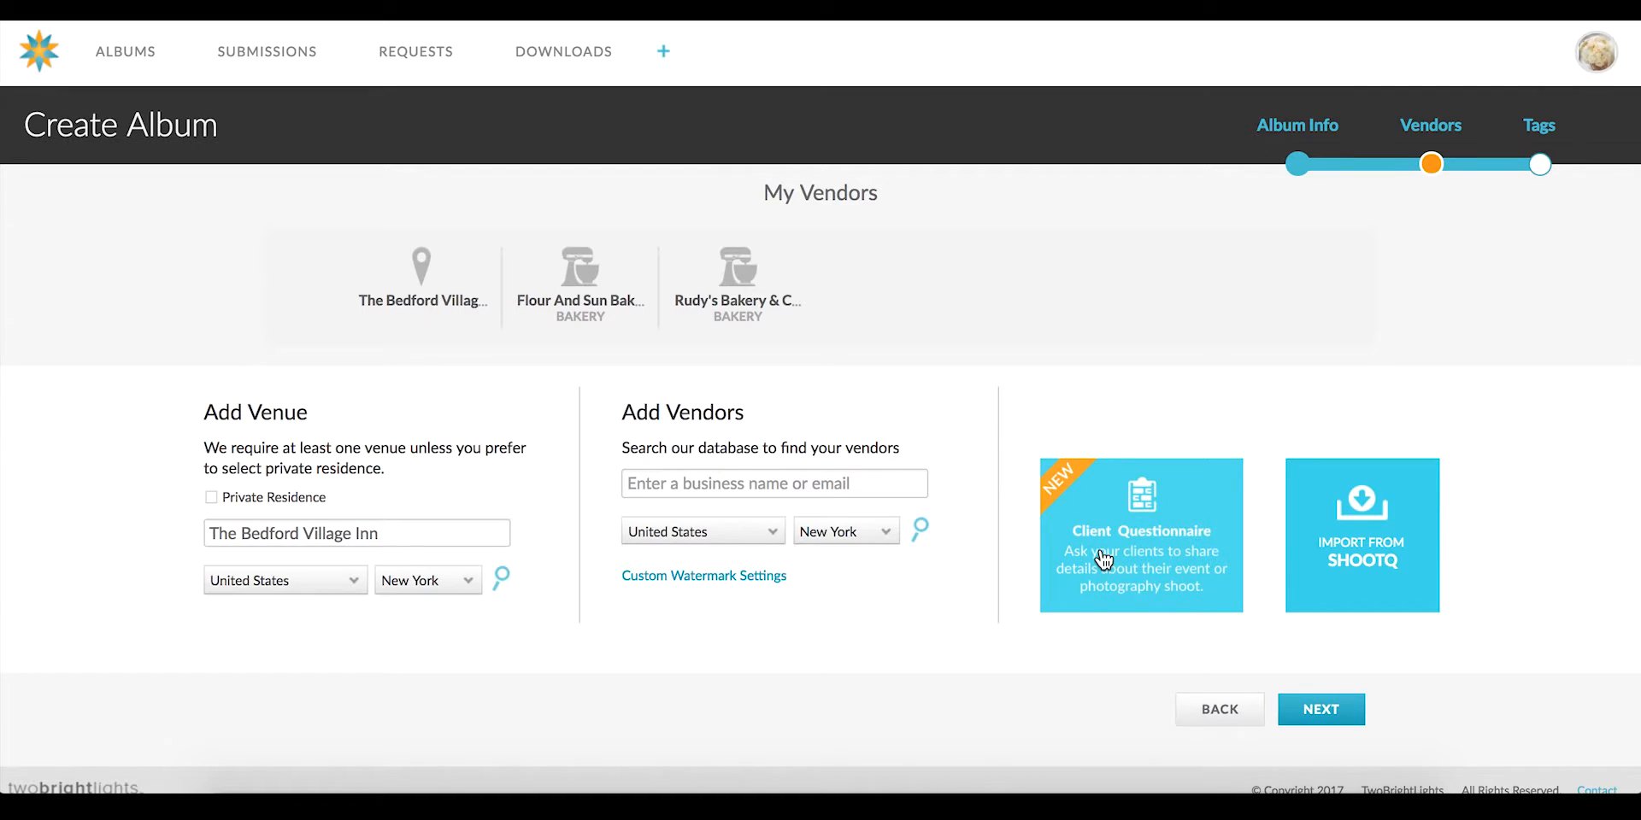
Open the Client Questionnaire dialog from the album's Vendors step.
click(1141, 534)
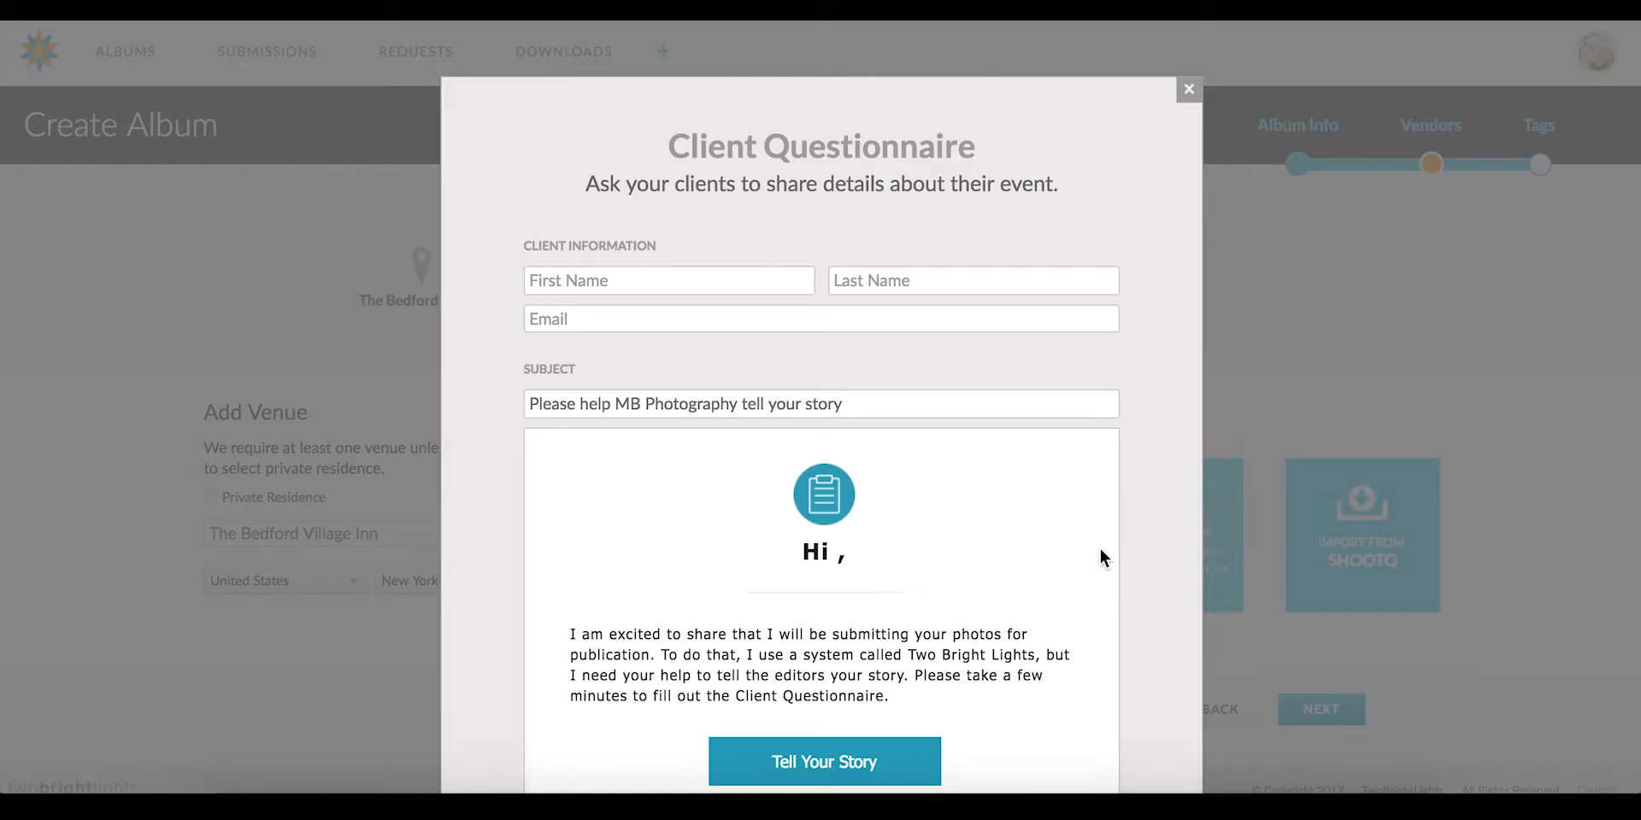